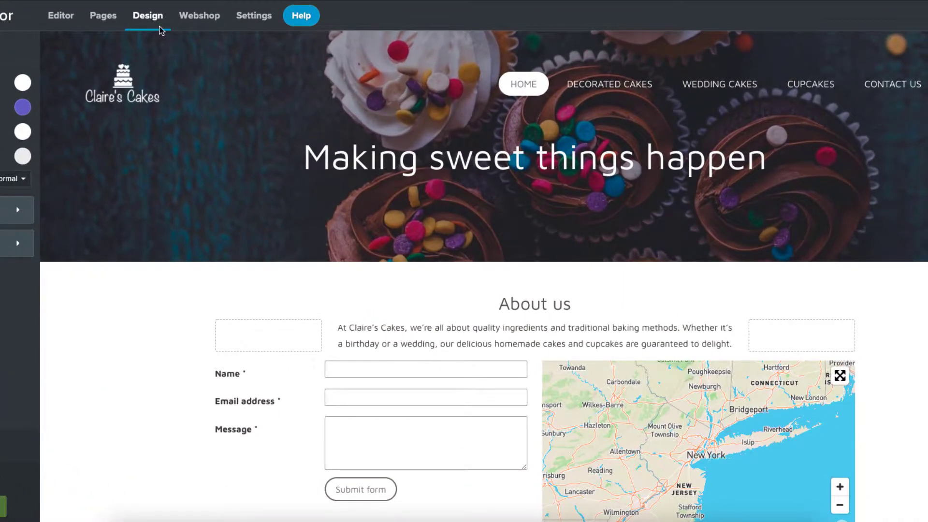
# Step: Apply the Explorer template to the Claire's Cakes site and save it
pyautogui.click(147, 15)
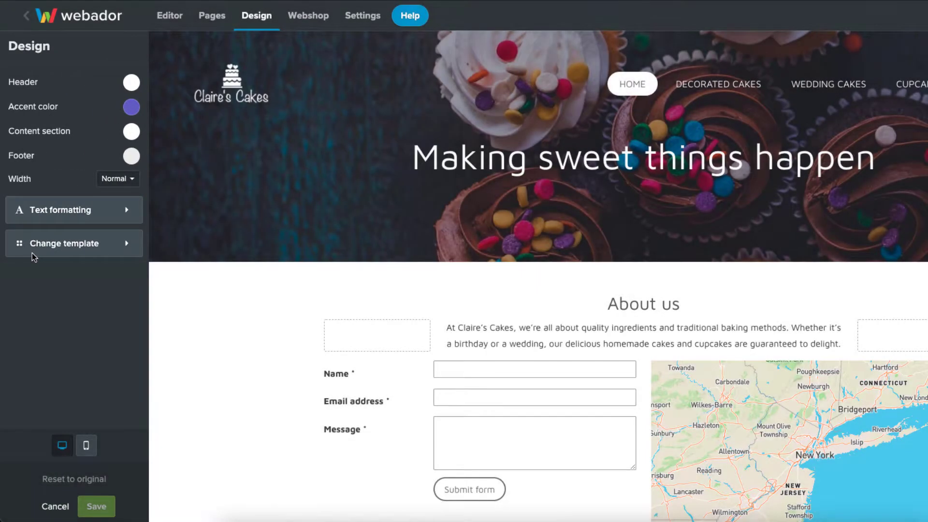
pyautogui.click(63, 243)
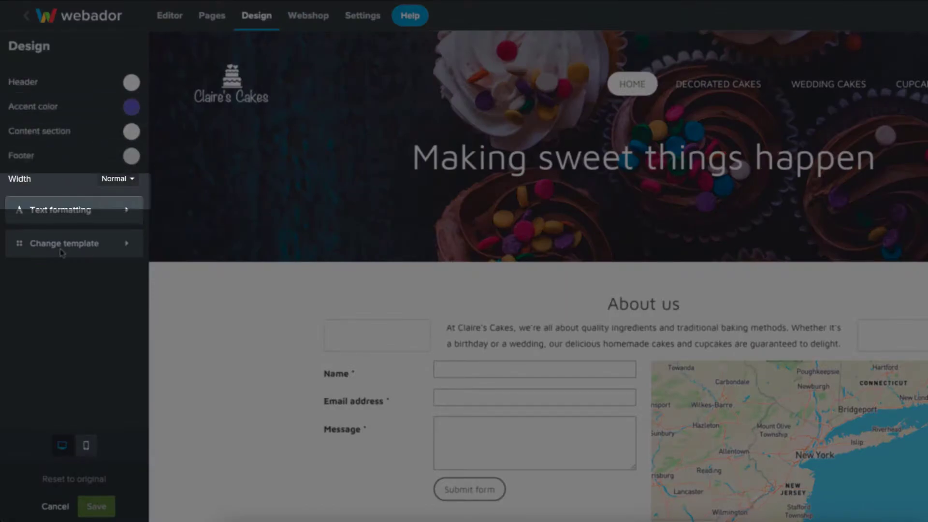
pyautogui.click(64, 243)
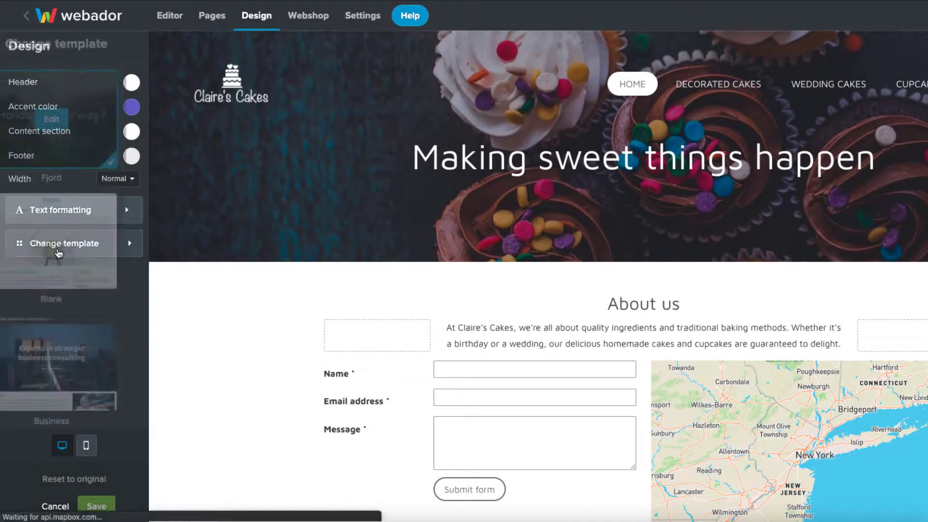
pyautogui.click(74, 307)
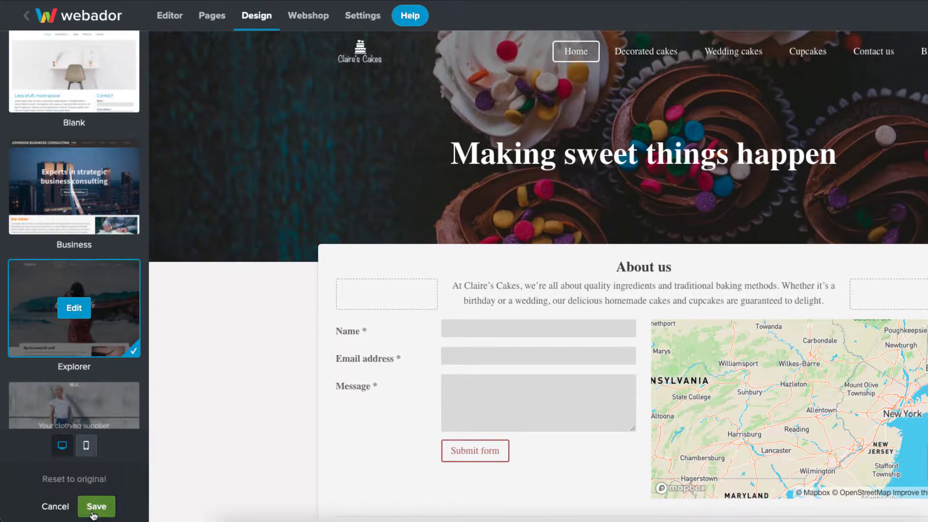
pyautogui.click(96, 506)
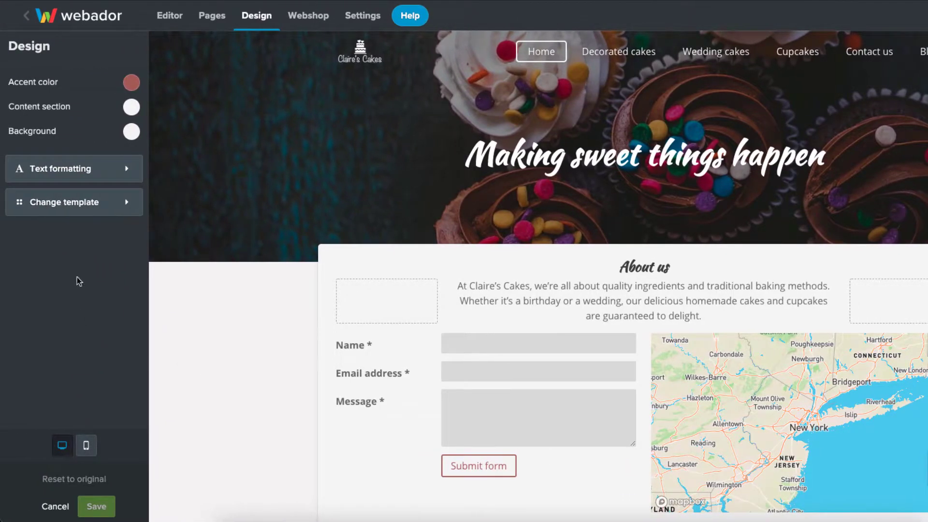
# Step: Replace the reddish accent colour with purple and open the Content section colours
pyautogui.click(34, 81)
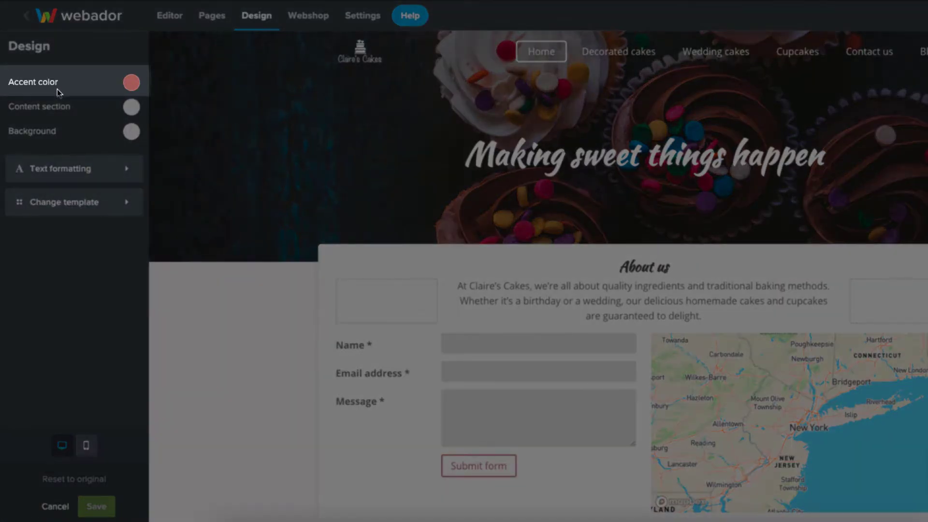
pyautogui.click(131, 81)
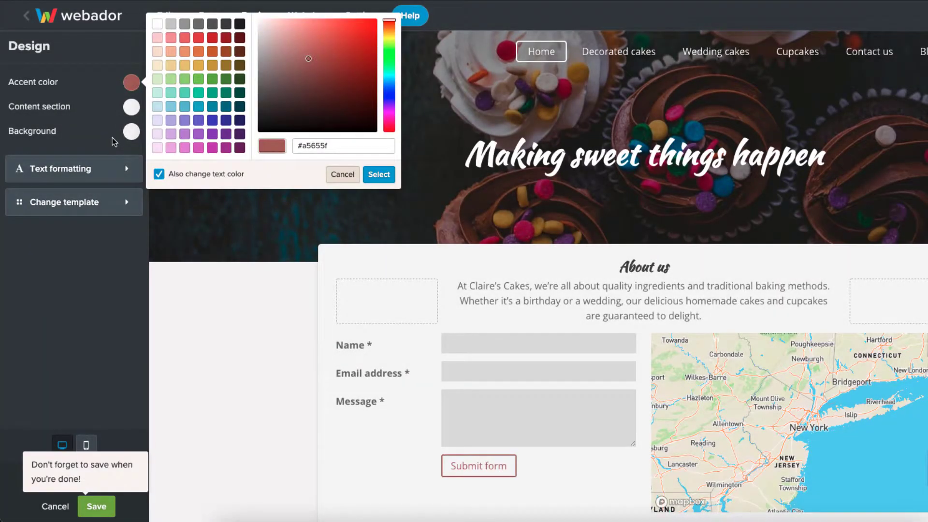
pyautogui.click(342, 146)
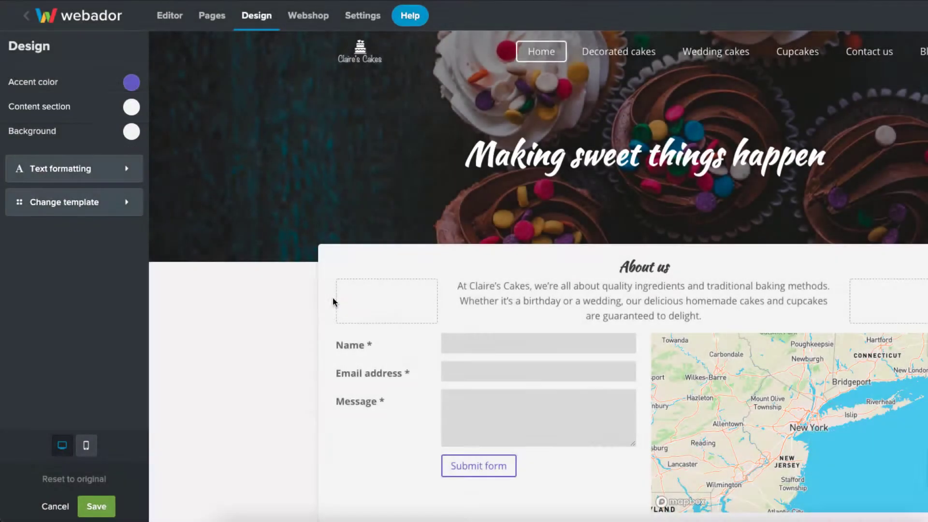
pyautogui.click(131, 107)
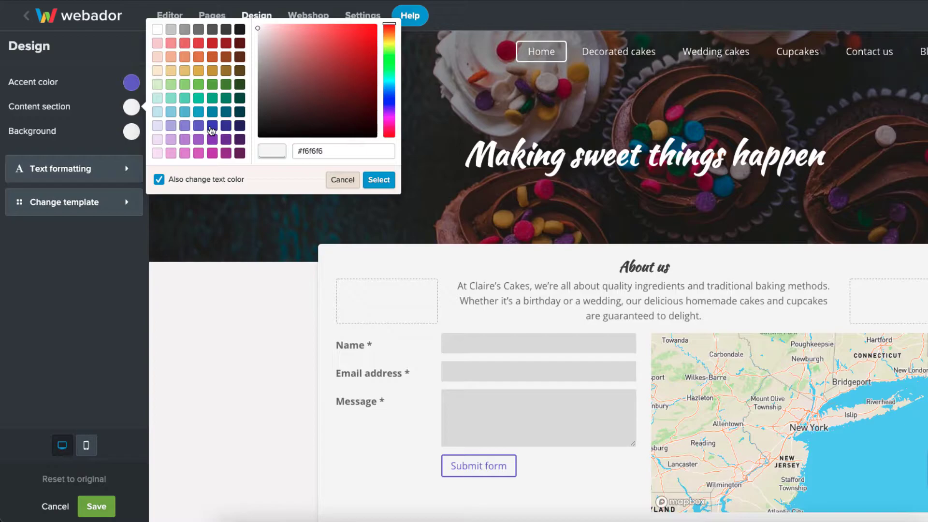
pyautogui.click(211, 126)
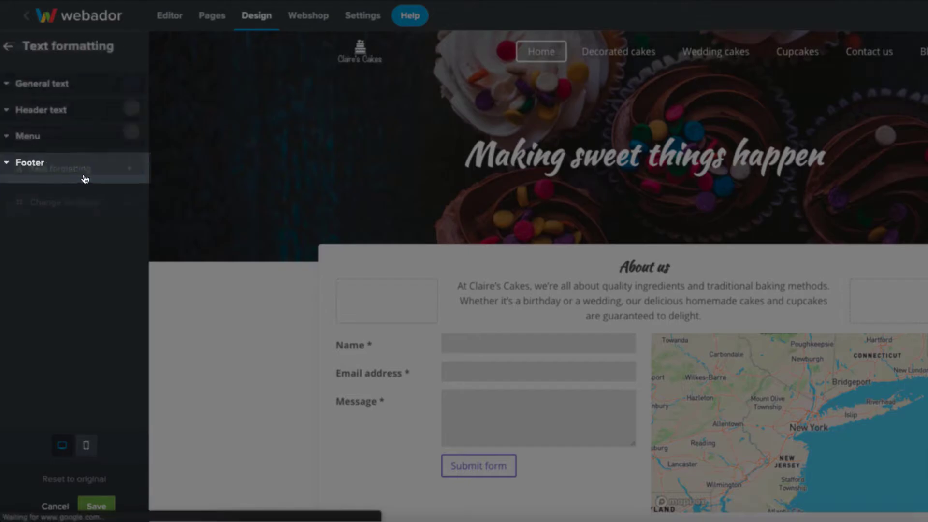
# Step: Give the general text the Oxygen font in purple
pyautogui.click(47, 83)
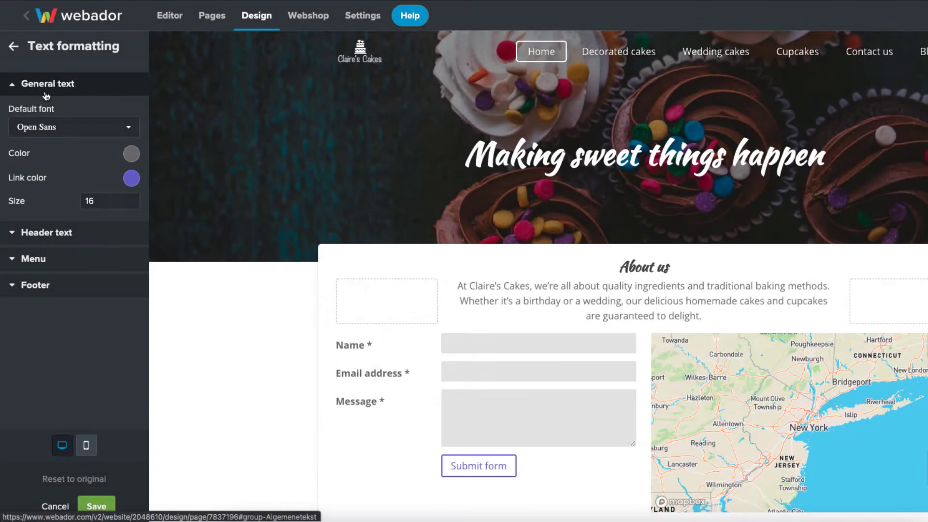
pyautogui.click(73, 126)
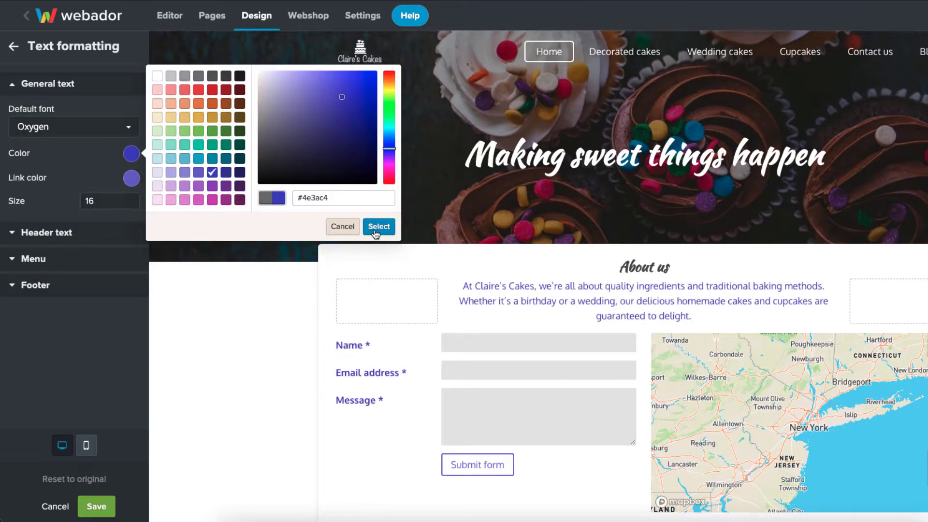
pyautogui.click(378, 227)
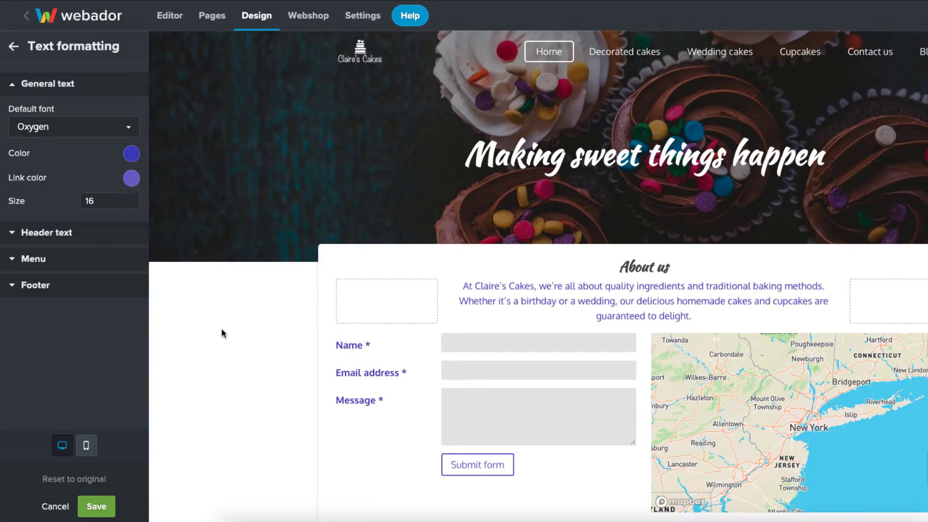
pyautogui.scroll(-3)
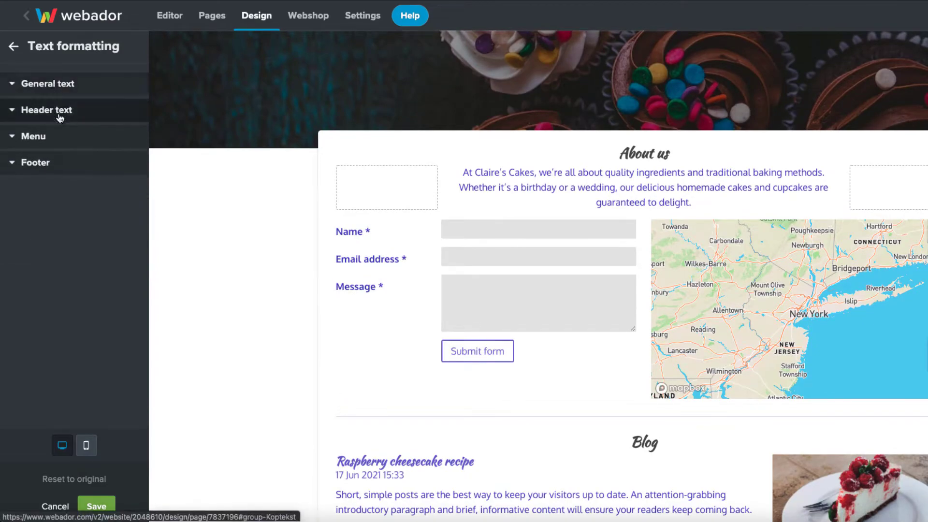
# Step: Make the header text non-bold and light purple
pyautogui.click(47, 111)
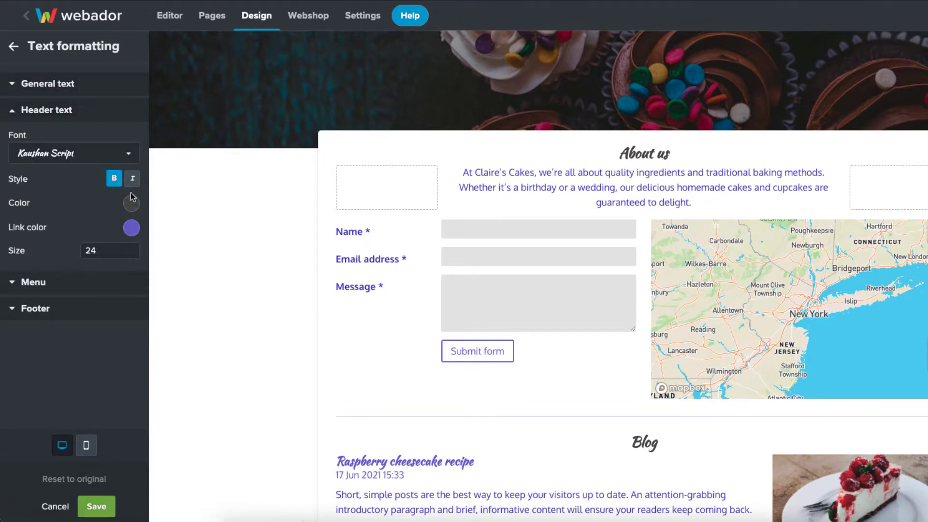
pyautogui.click(114, 178)
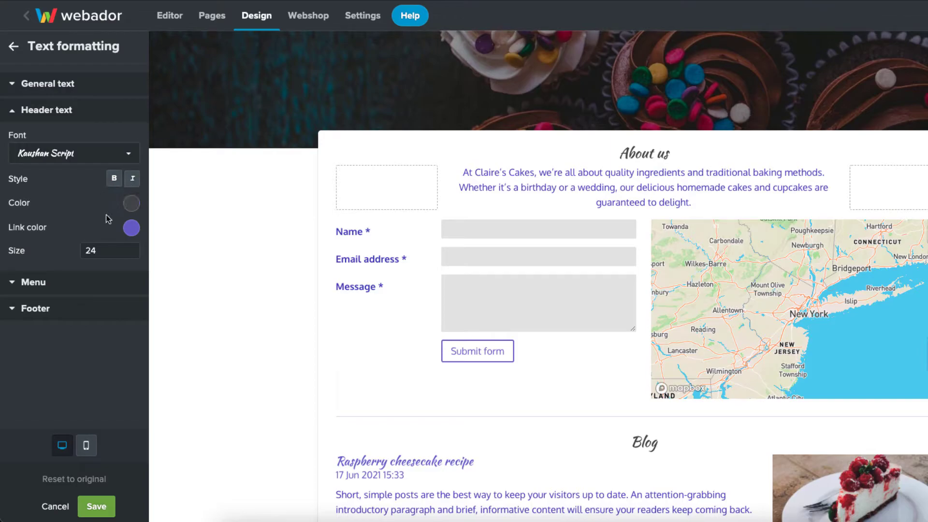
pyautogui.click(132, 203)
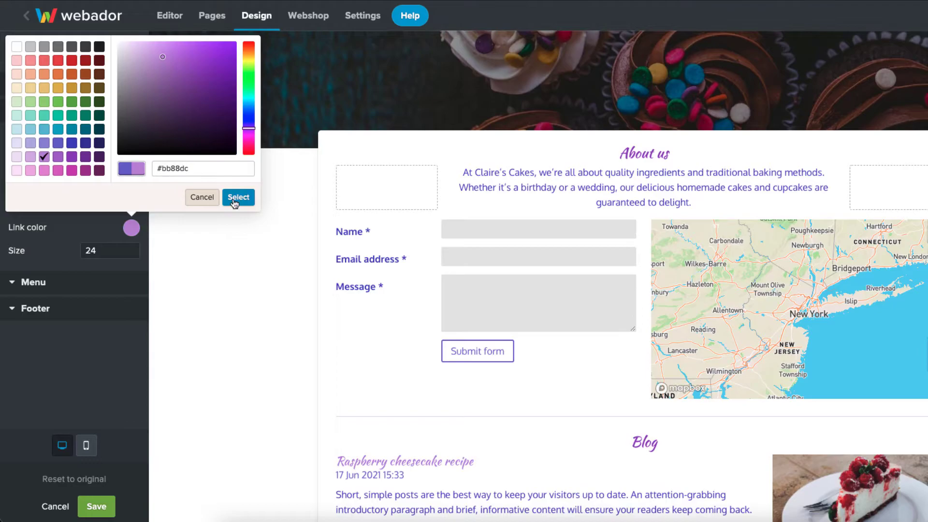
pyautogui.click(238, 198)
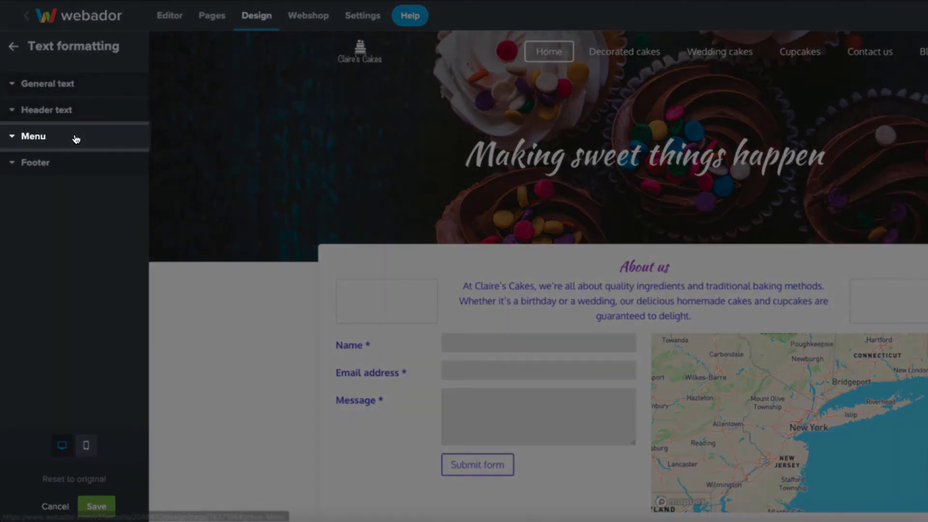
# Step: Show the Menu text settings, toggling Uppercase letters on and back off
pyautogui.click(32, 136)
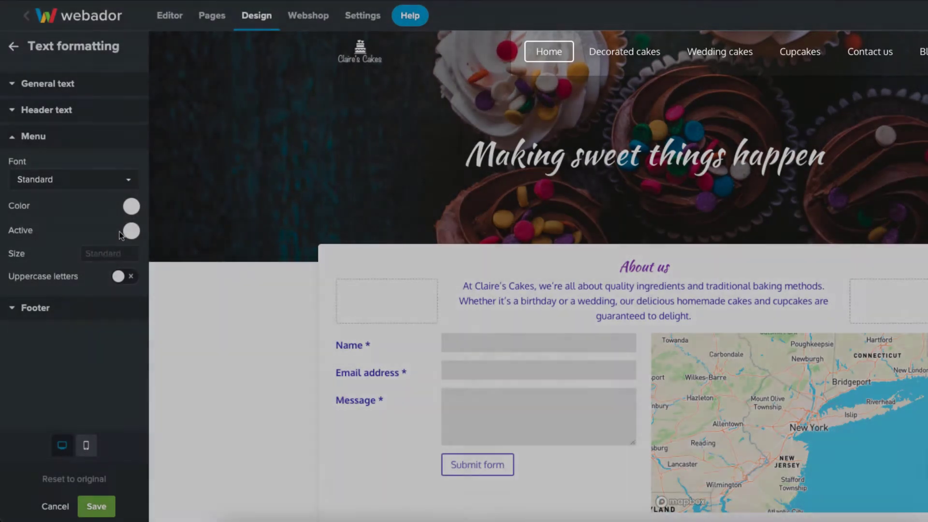
pyautogui.click(124, 275)
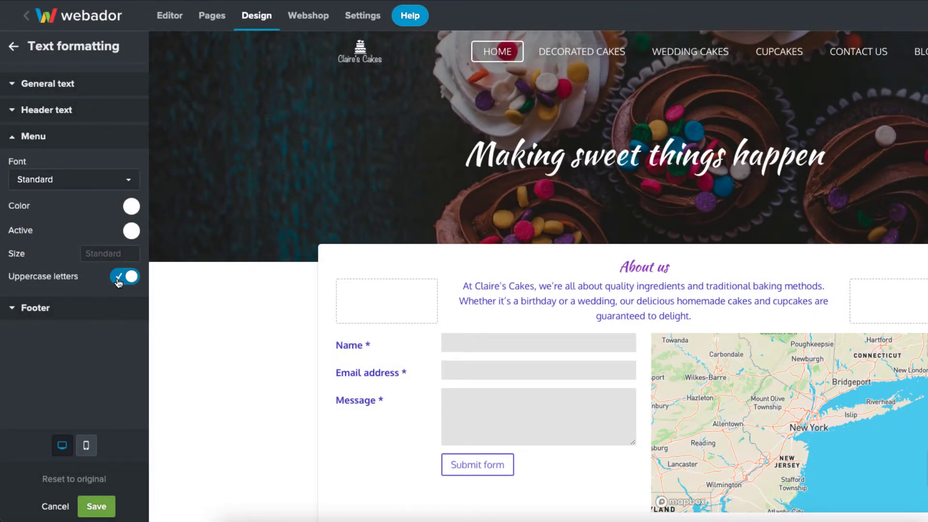
pyautogui.click(125, 277)
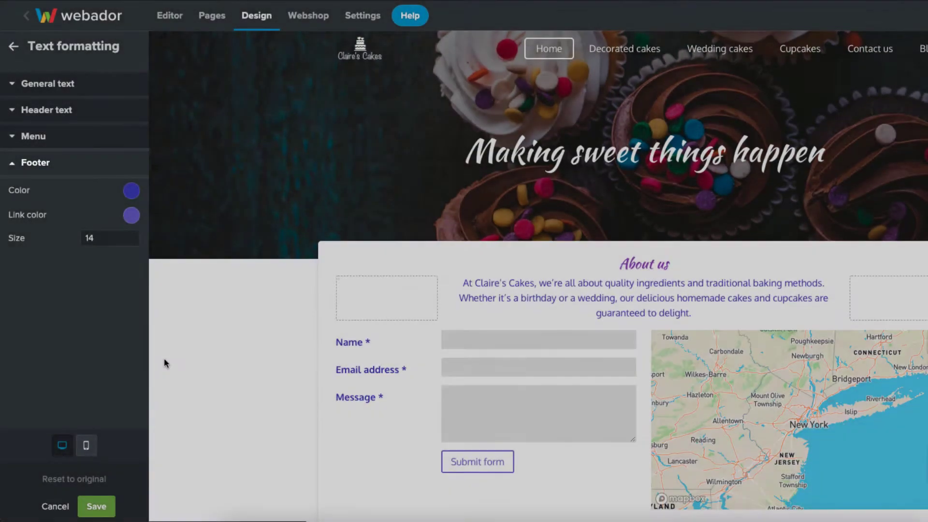
# Step: Set the footer text colour to purple
pyautogui.scroll(-3)
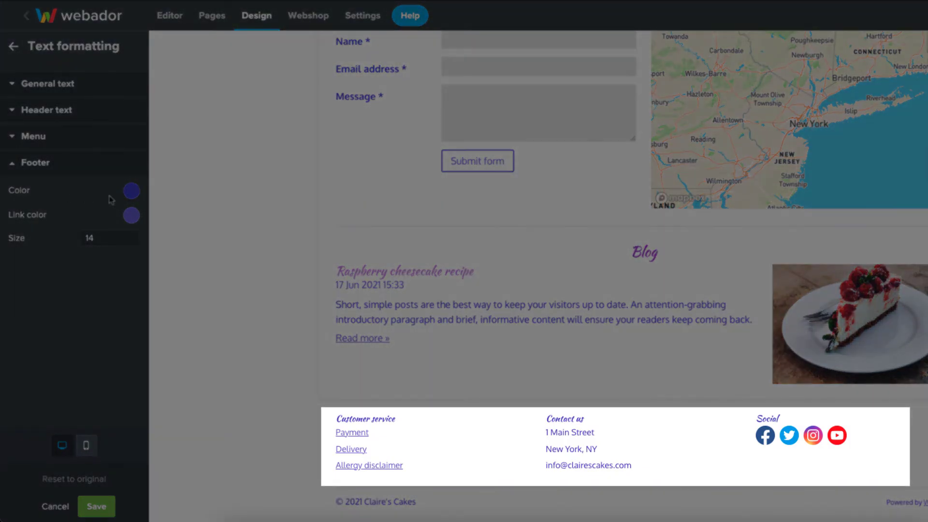
pyautogui.click(131, 190)
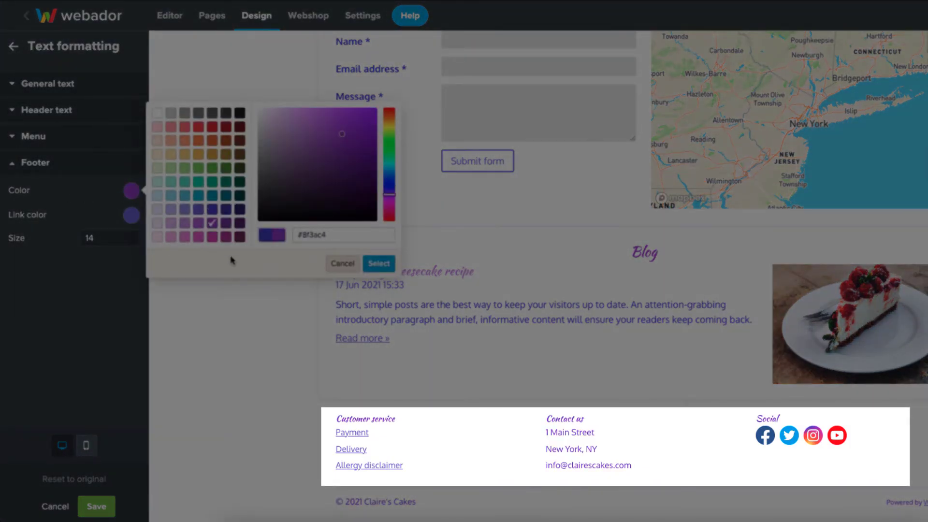
pyautogui.click(377, 264)
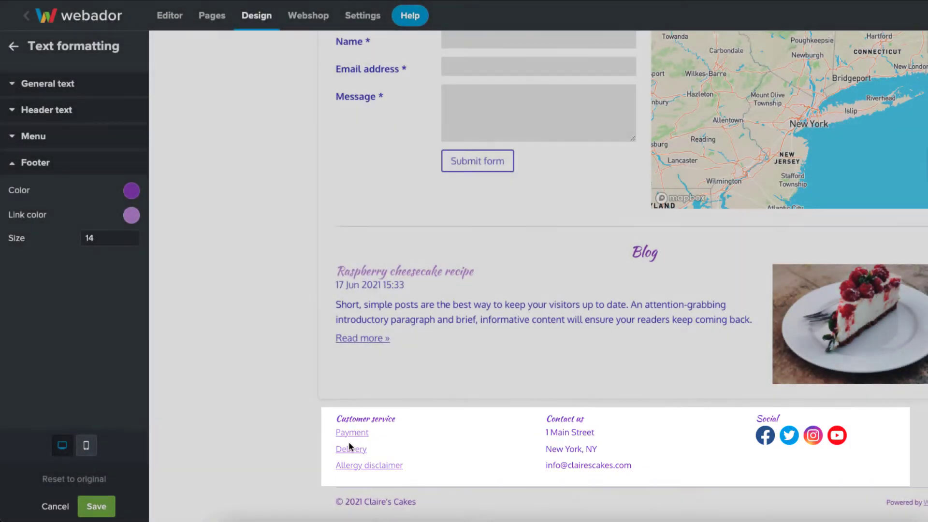